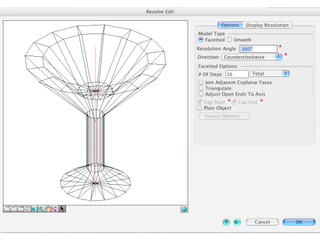
Step: Revolve the goblet profile 360° counterclockwise as a faceted wireframe with 16 steps
left_click(298, 220)
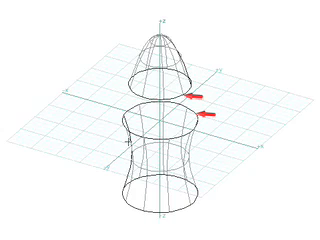
Step: Pick the hyperbolic paraboloid's top rim as the first loft edge
left_click(155, 115)
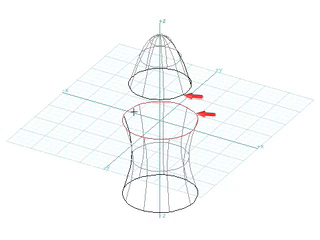